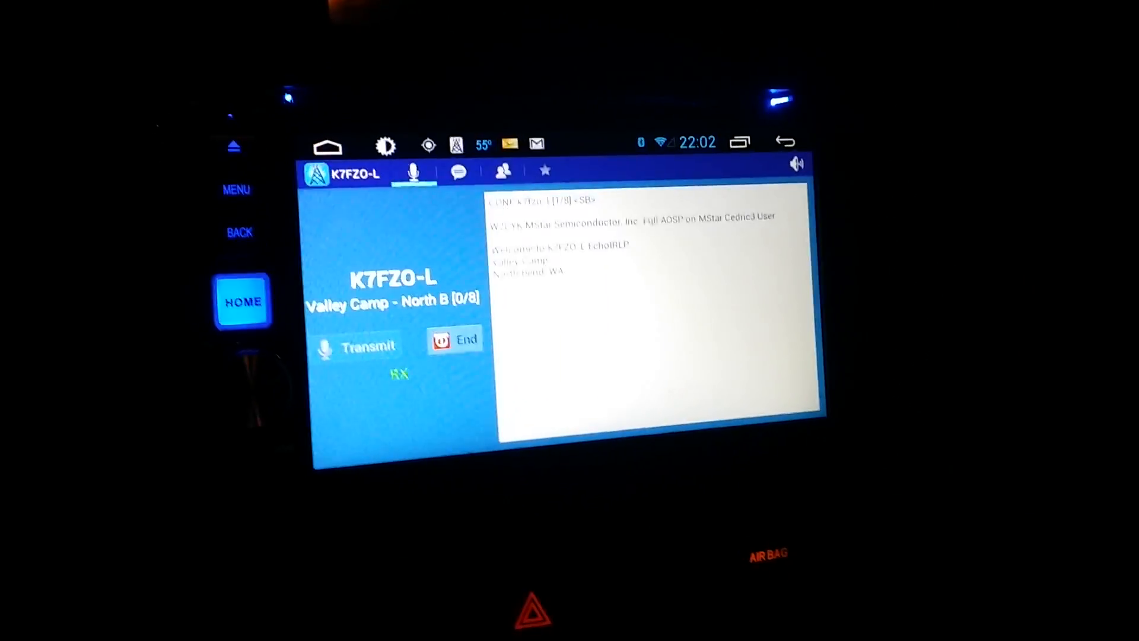
# Begin transmitting voice to the linked K7FZO-L Valley Camp node
pyautogui.click(356, 346)
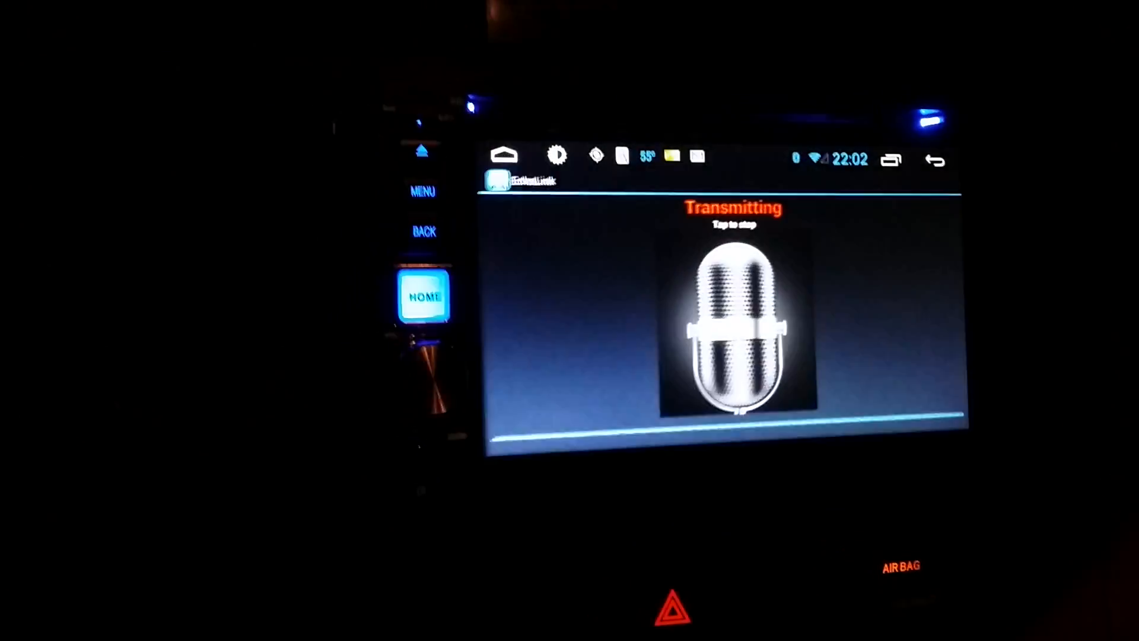